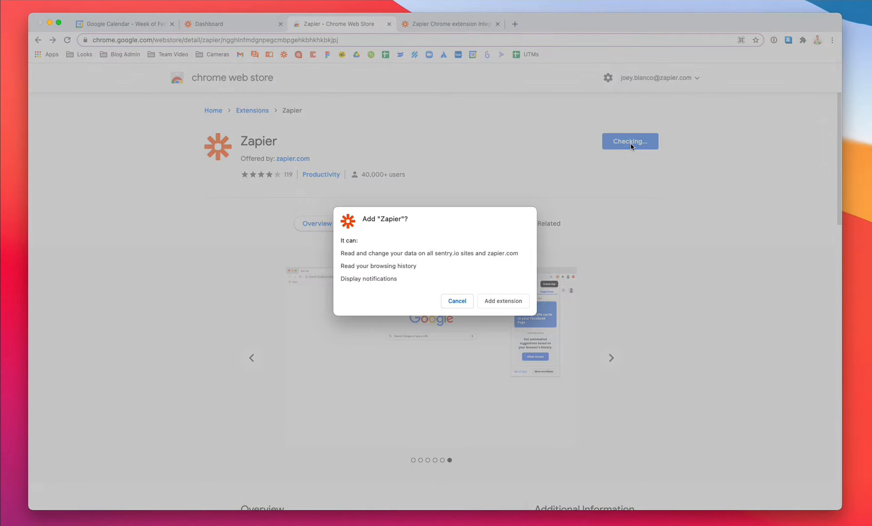
Add the Zapier extension to Chrome and scroll through its Thanks for installing page
left_click(502, 301)
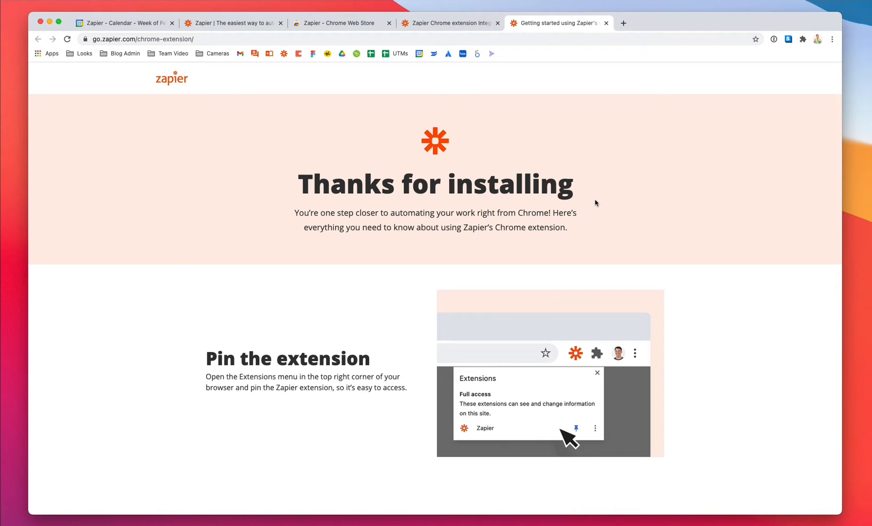
scroll("down", 3)
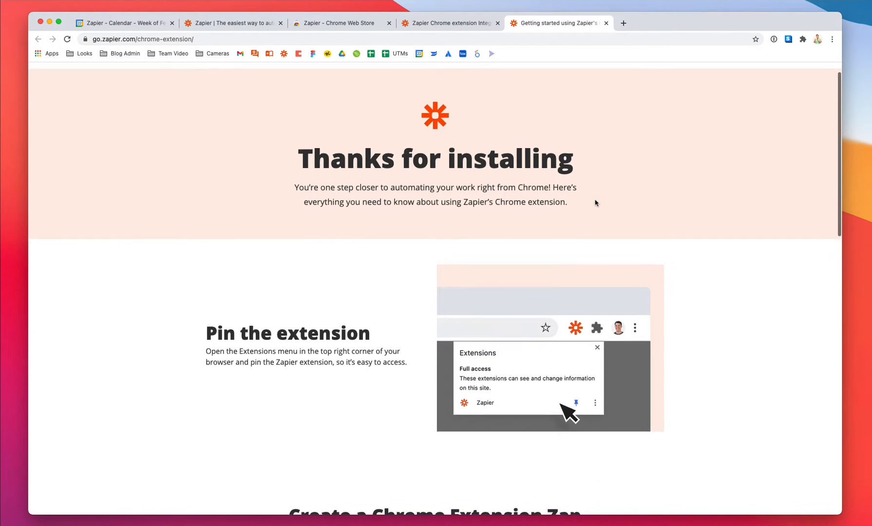
scroll("down", 3)
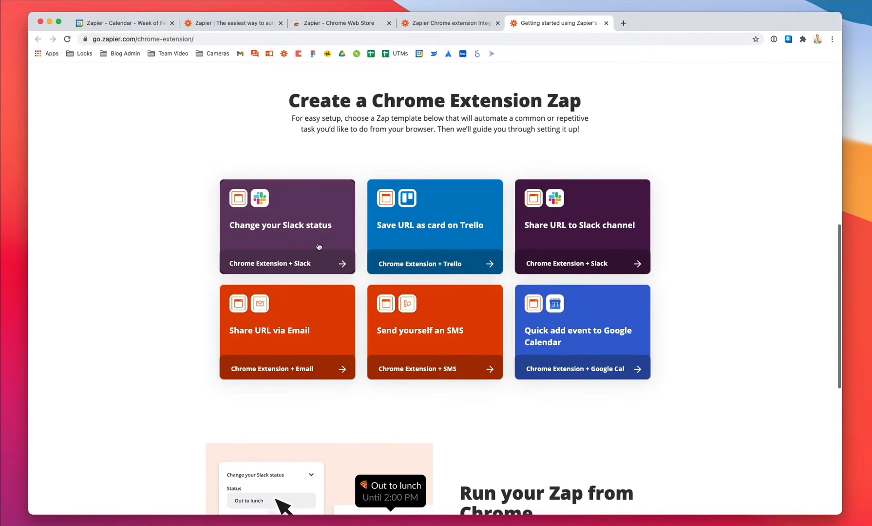
mouse_move(564, 251)
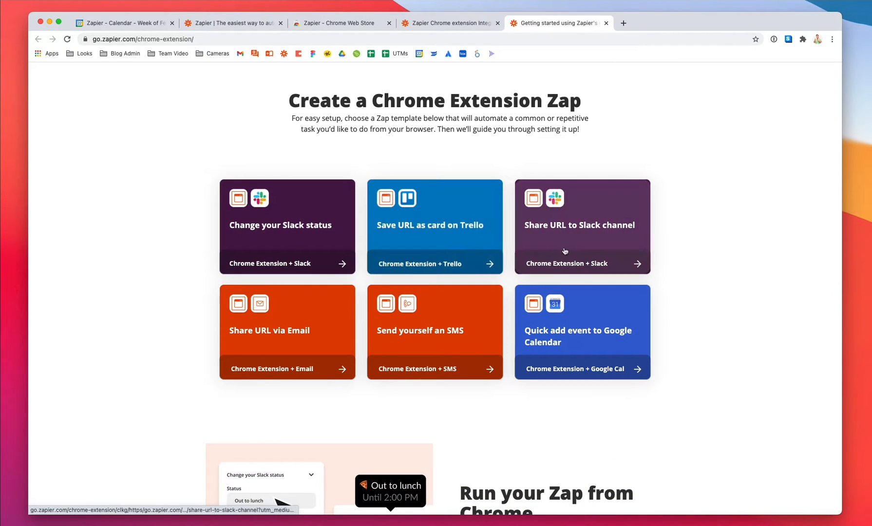
mouse_move(376, 328)
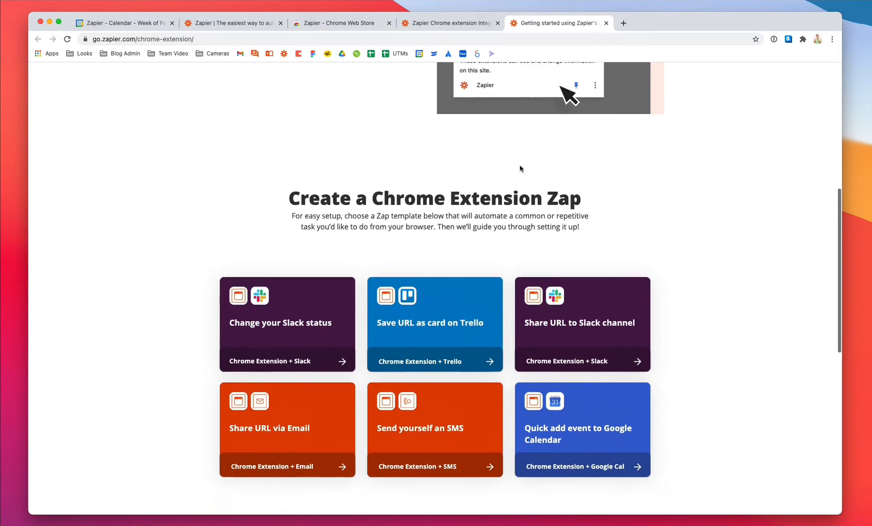
scroll("up", 3)
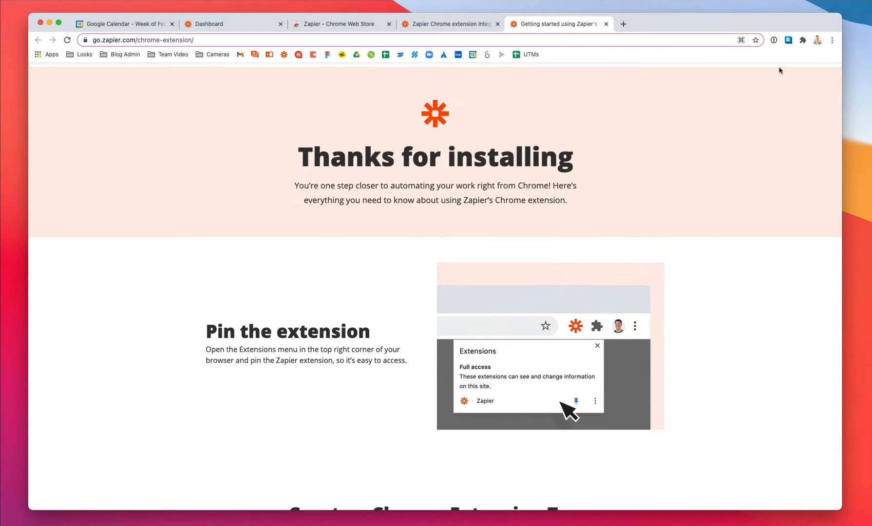
Pin Zapier from the Extensions menu and bring up its panel from the toolbar
left_click(803, 40)
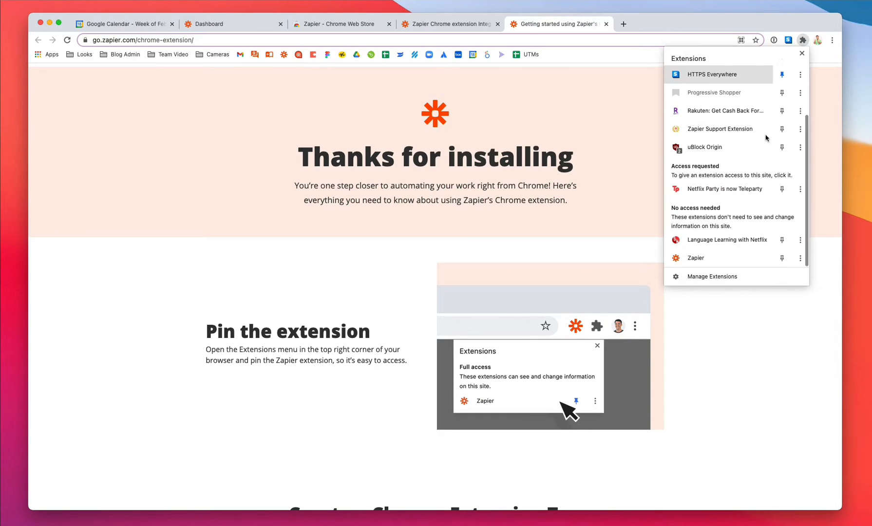
mouse_move(781, 260)
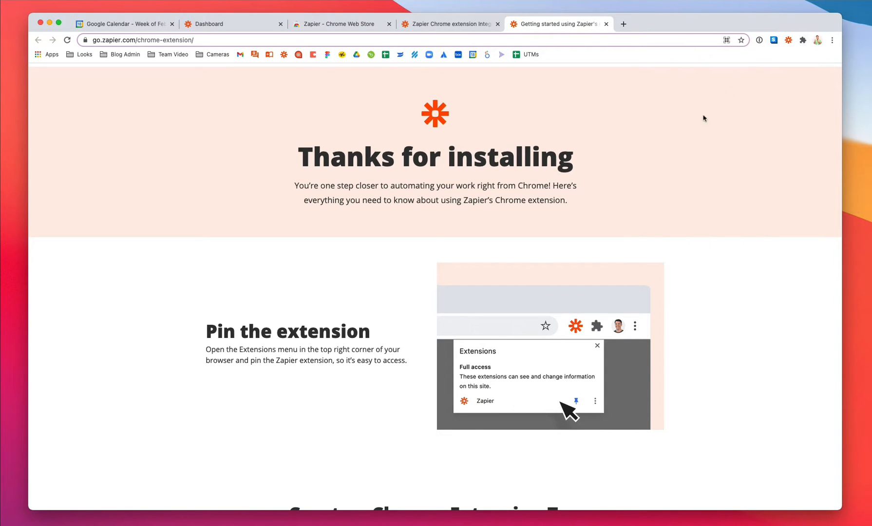
left_click(789, 40)
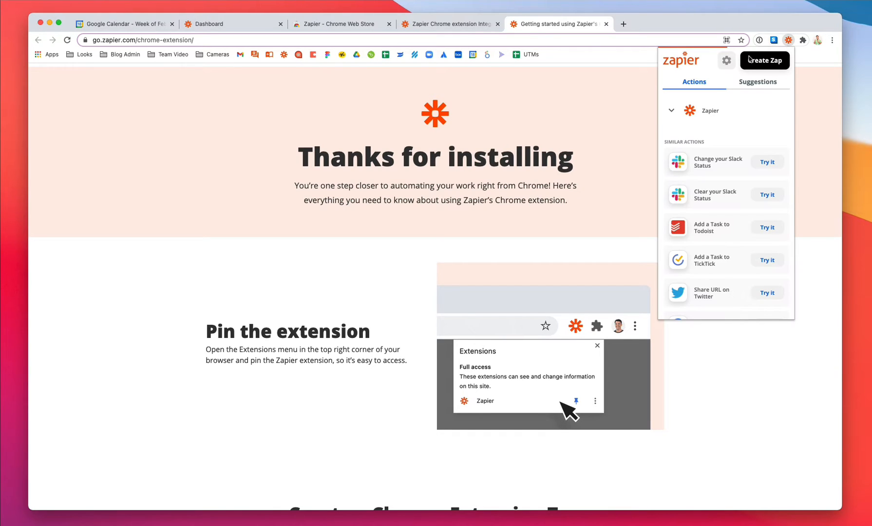
Glance at Suggestions, return to Actions and choose Try it on Quick Add Event to Google Calendar
left_click(757, 81)
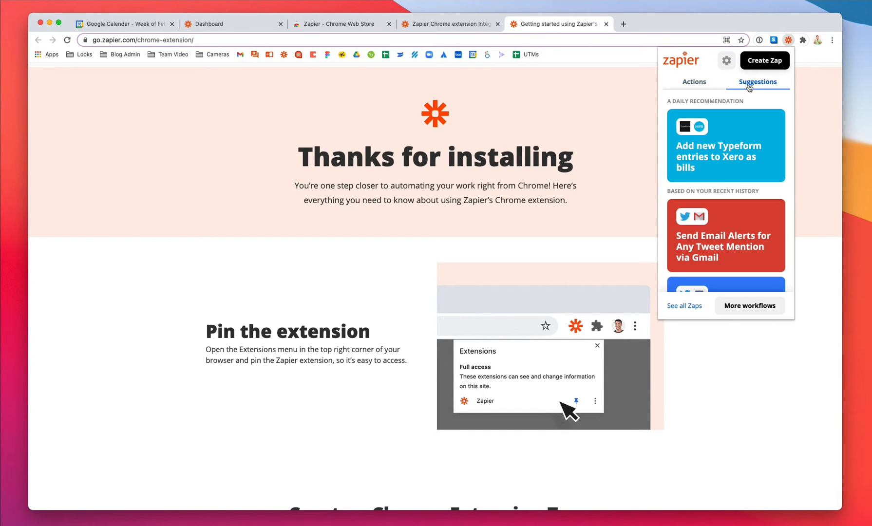
left_click(694, 82)
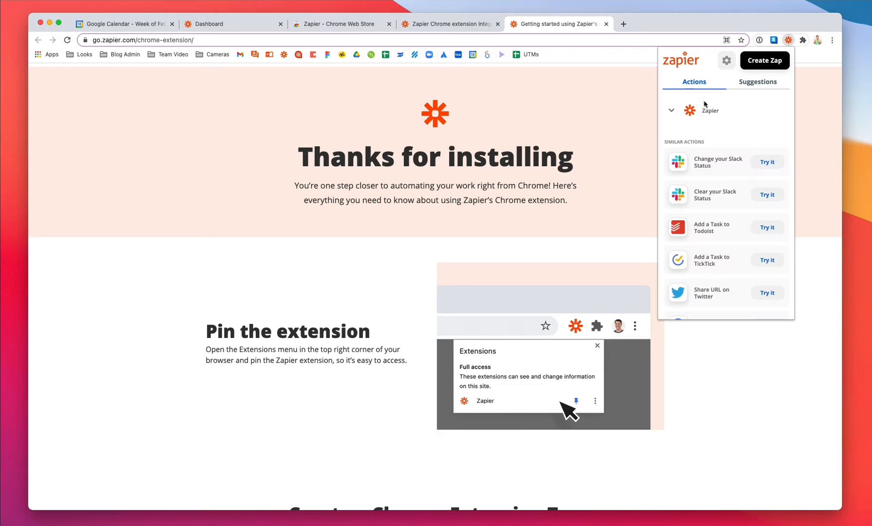
scroll("down", 3)
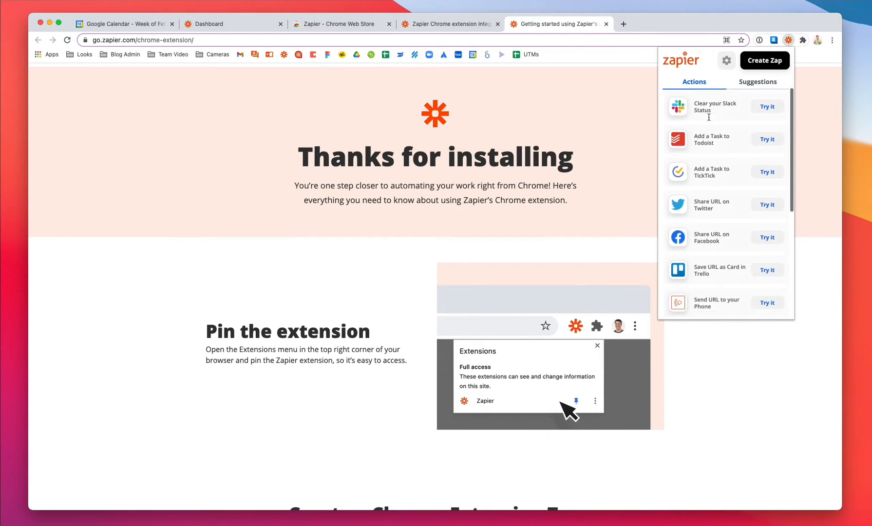
scroll("down", 3)
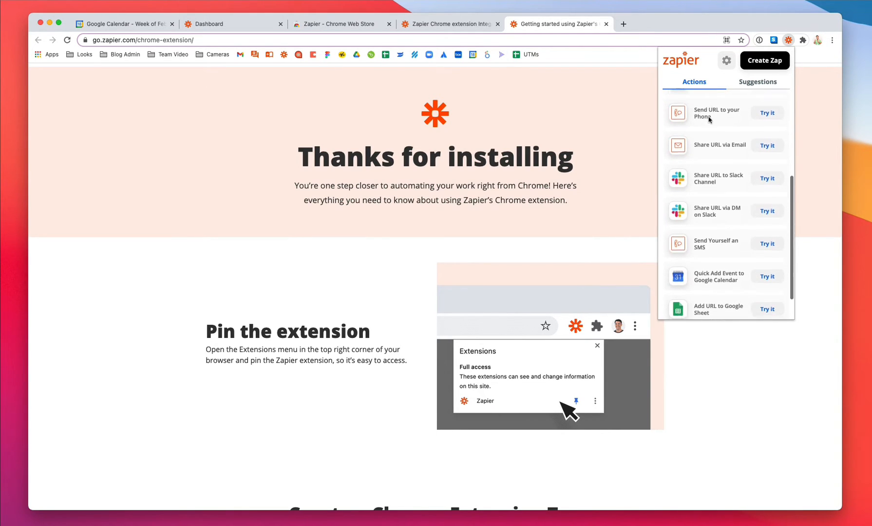
scroll("down", 3)
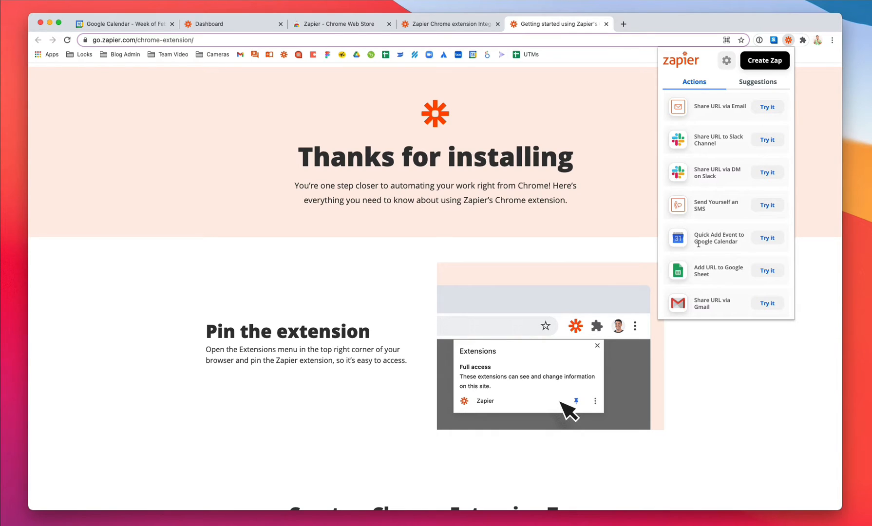
left_click(767, 237)
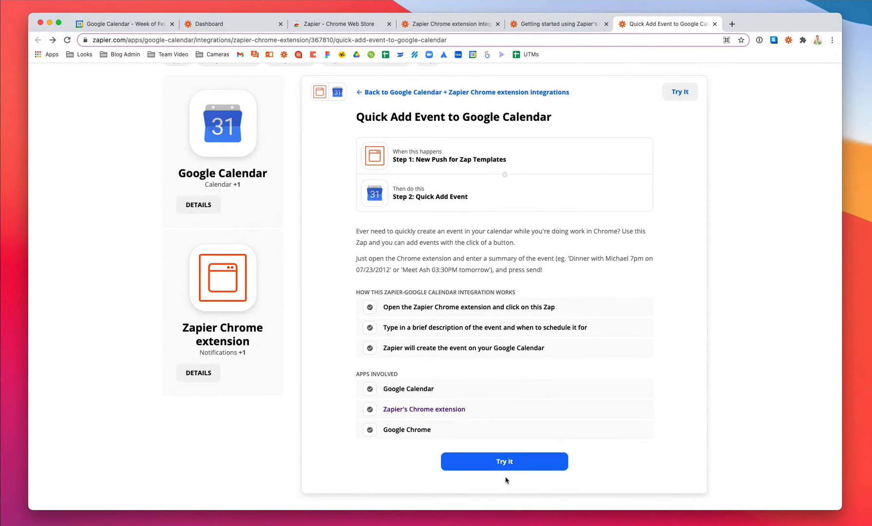
Start the Quick Add Event template and turn the Zap on with Google Calendar connected
left_click(504, 461)
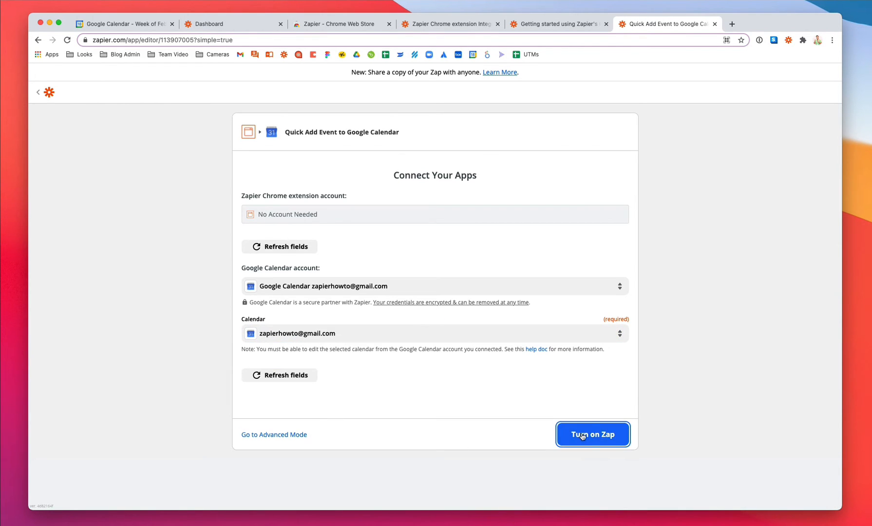
left_click(592, 435)
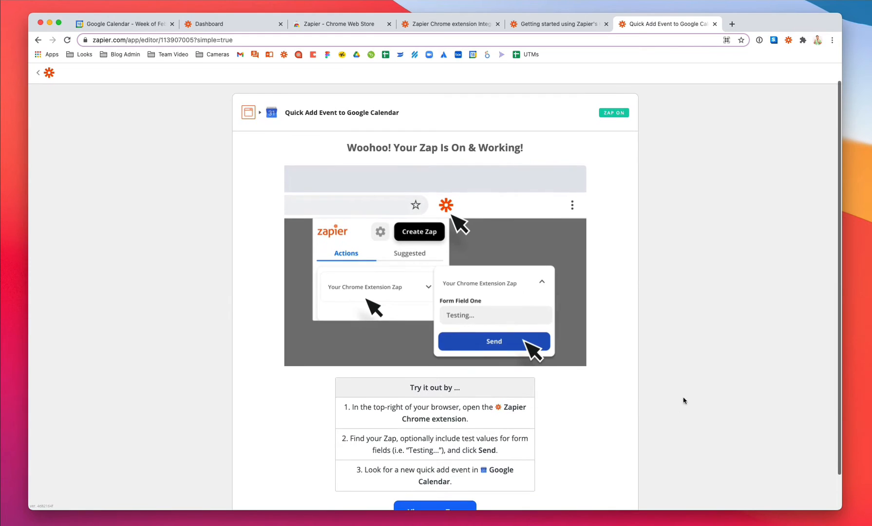
Send 'Record video Friday' from the extension and confirm it lands on Friday, Feb 19, 2–3pm in Google Calendar
left_click(788, 40)
type("Record video Friday")
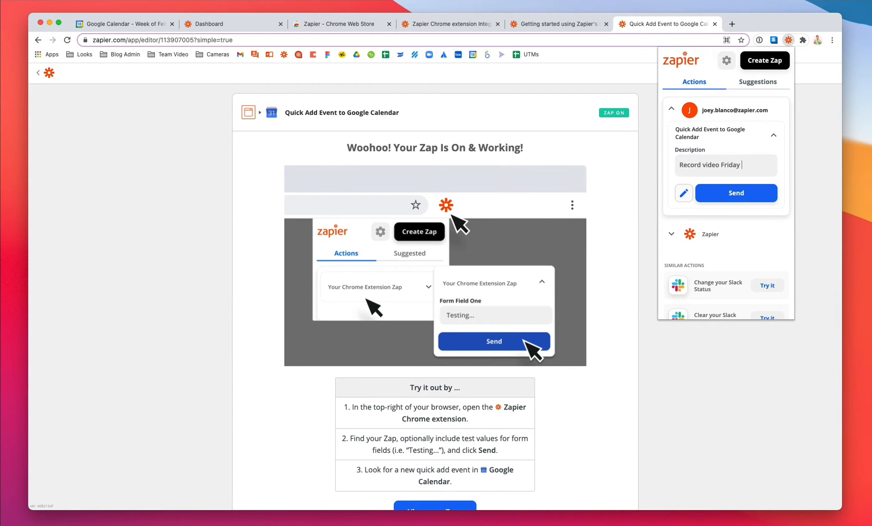
left_click(736, 193)
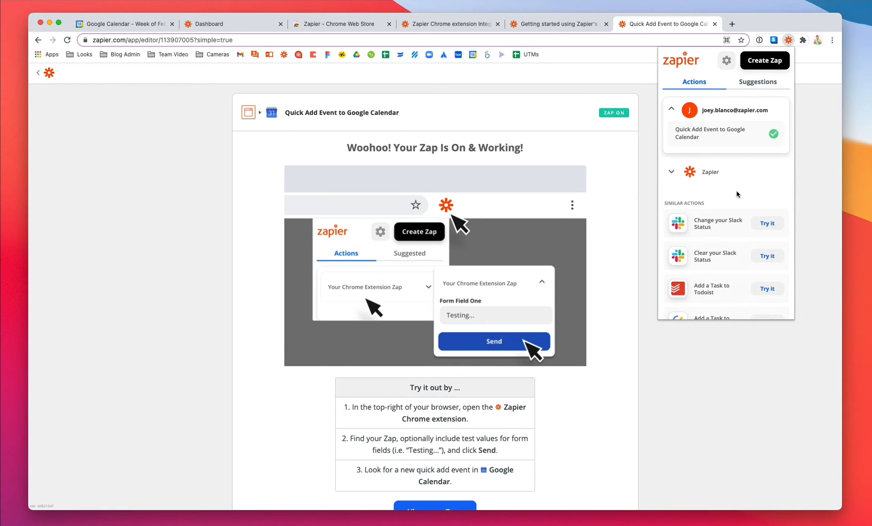
left_click(122, 24)
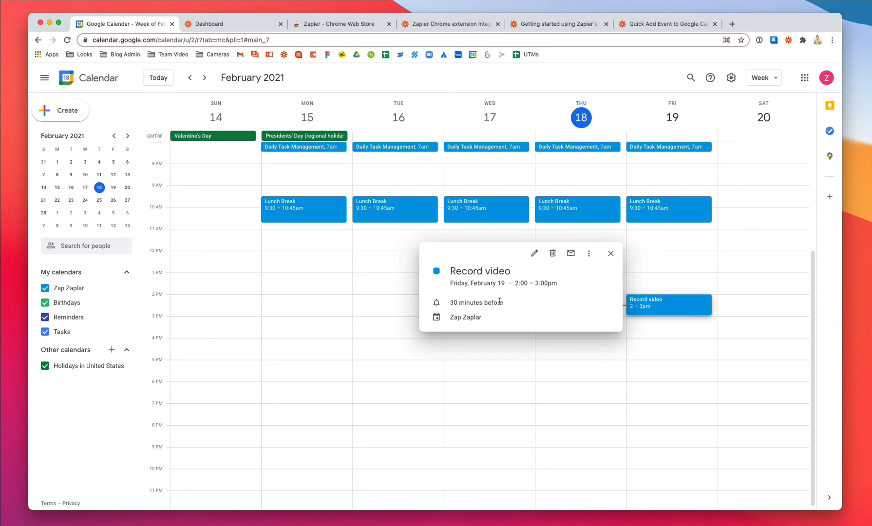
left_click(610, 253)
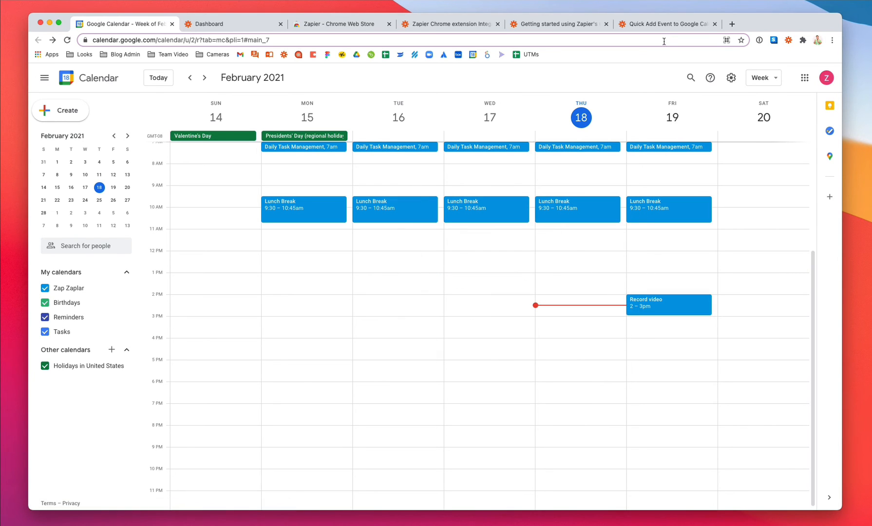
left_click(666, 24)
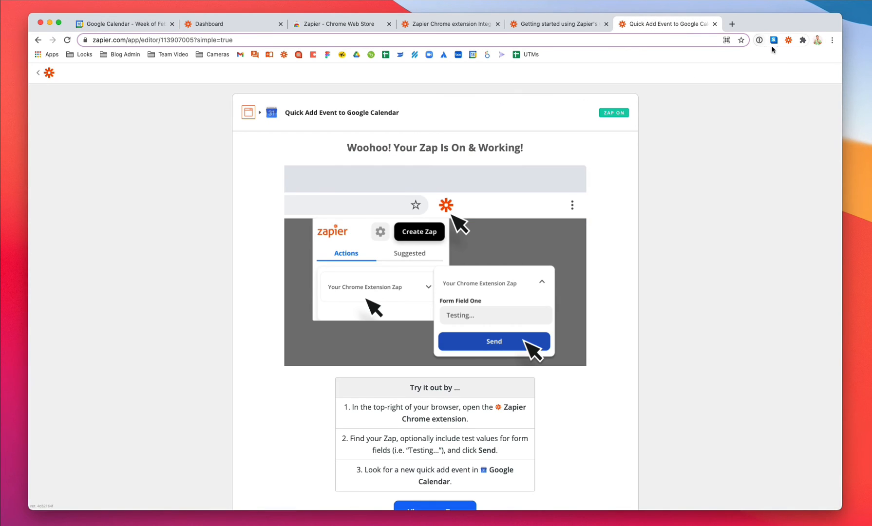
Reopen the Zapier panel and browse Suggestions such as Twitter-to-Gmail and Google Calendar Zaps
left_click(789, 40)
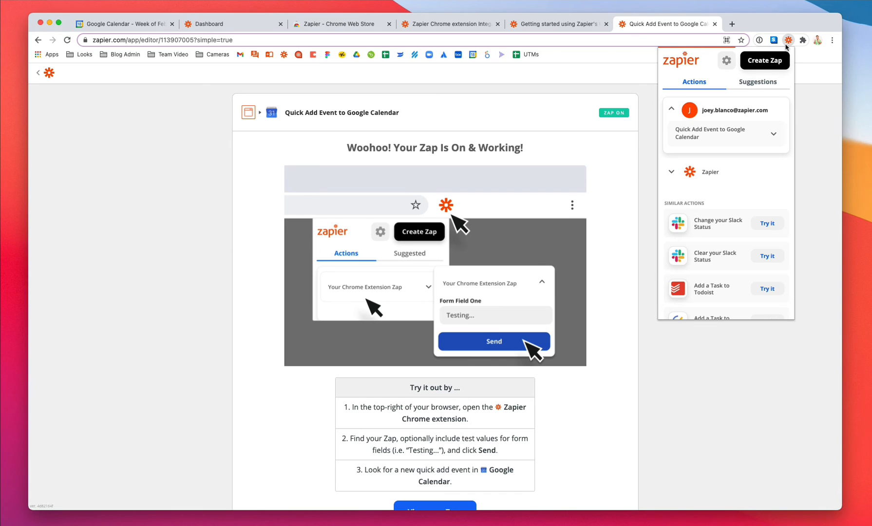
left_click(757, 81)
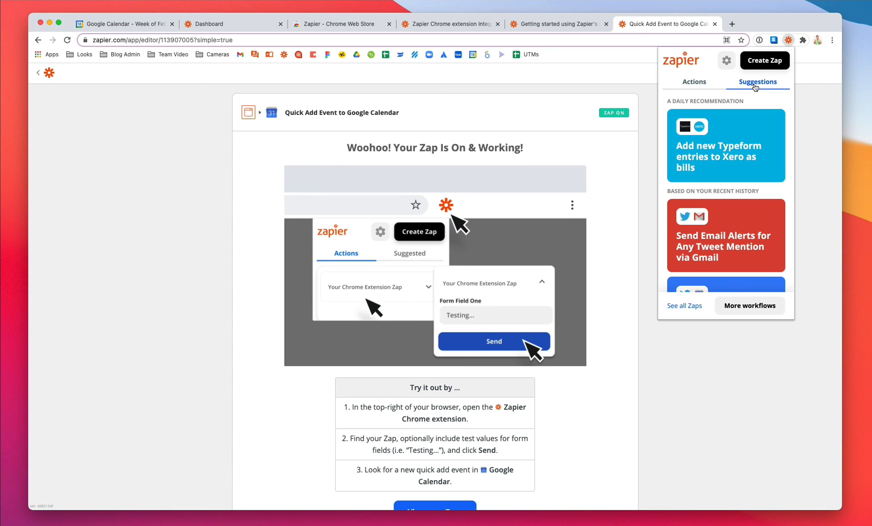
scroll("down", 3)
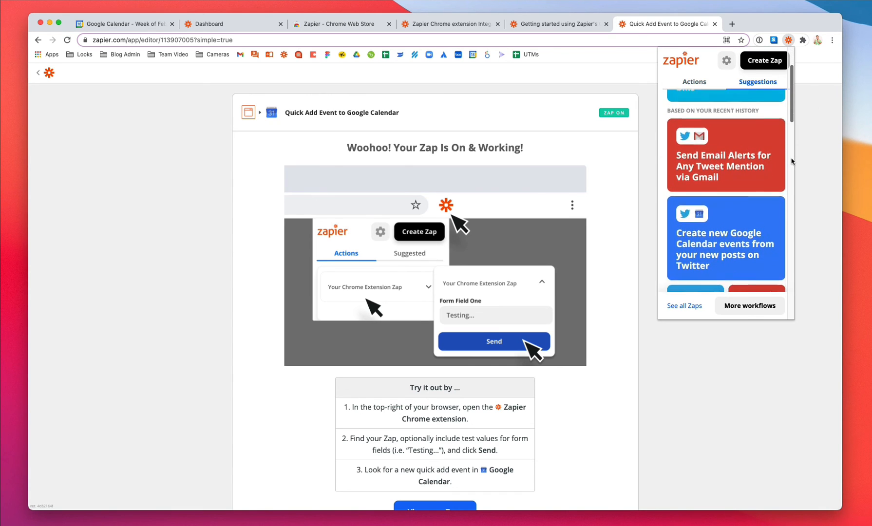